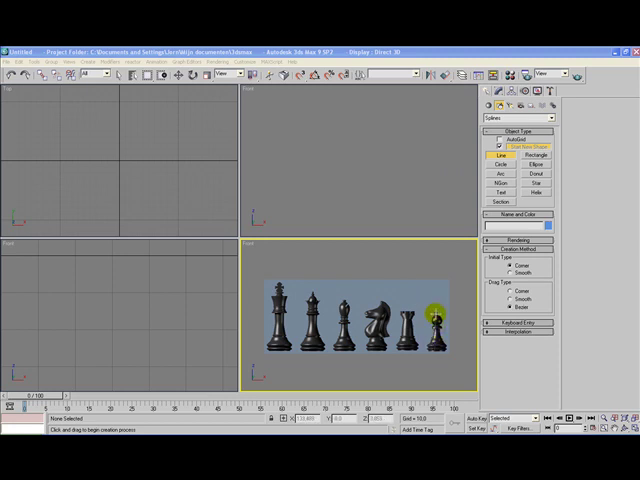
mouse_move(448, 288)
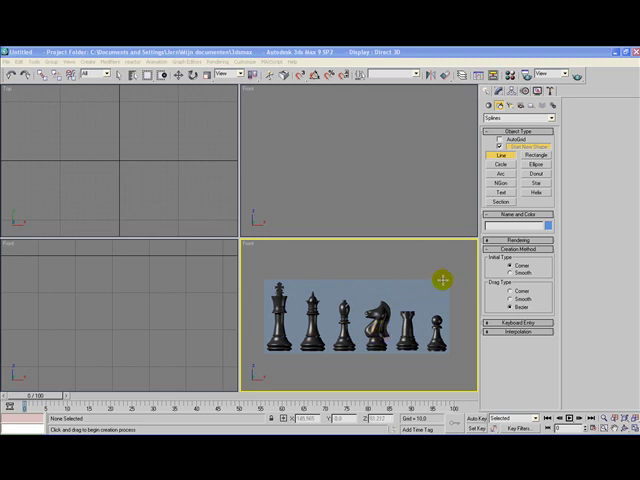
mouse_move(438, 326)
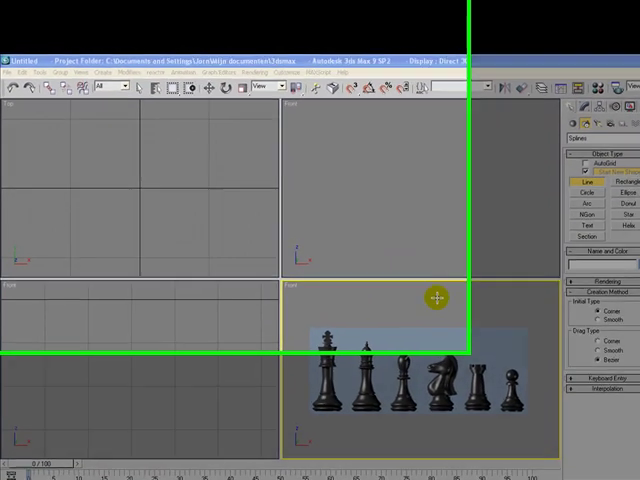
Reach the Viewport Background settings and start browsing for an image file.
click(108, 100)
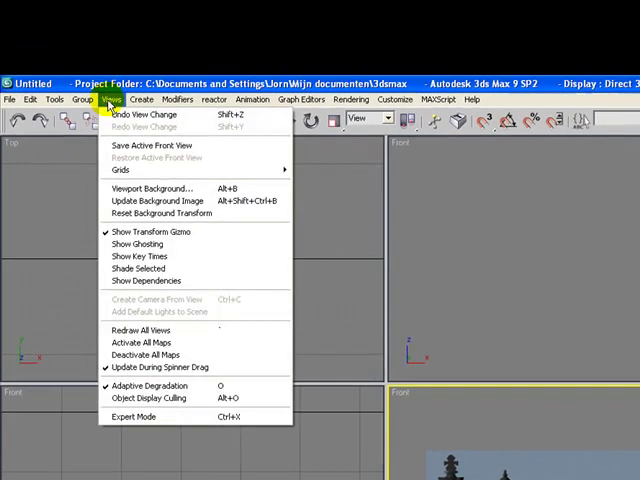
mouse_move(152, 188)
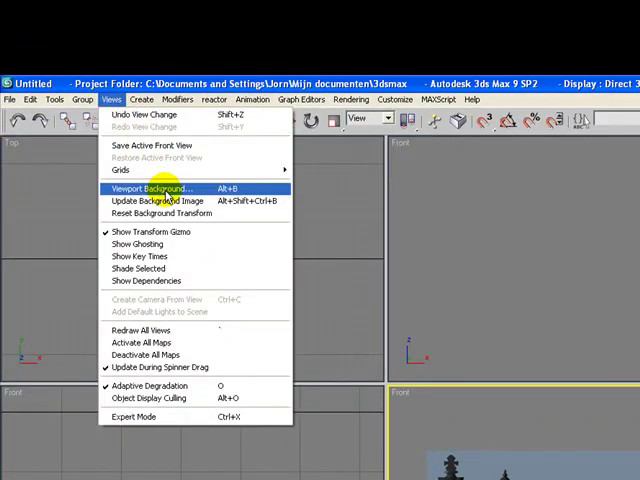
click(152, 188)
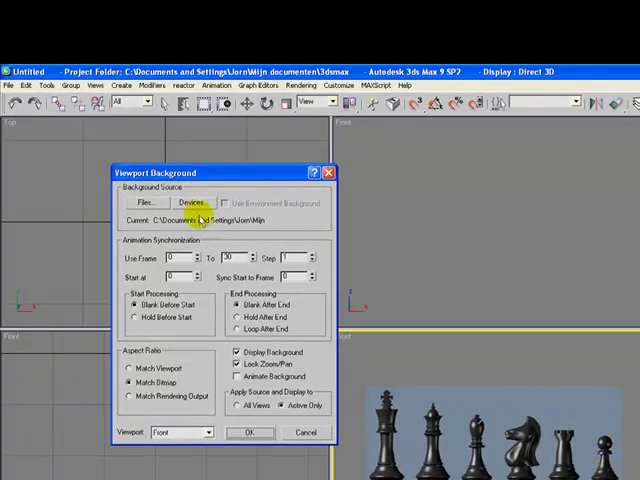
click(146, 202)
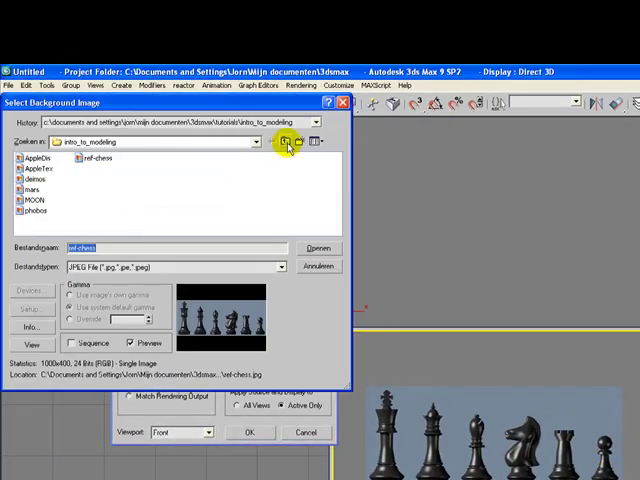
Navigate to 3dsmax > tutorials > intro_to_modelling and load the chess jpg.
click(288, 140)
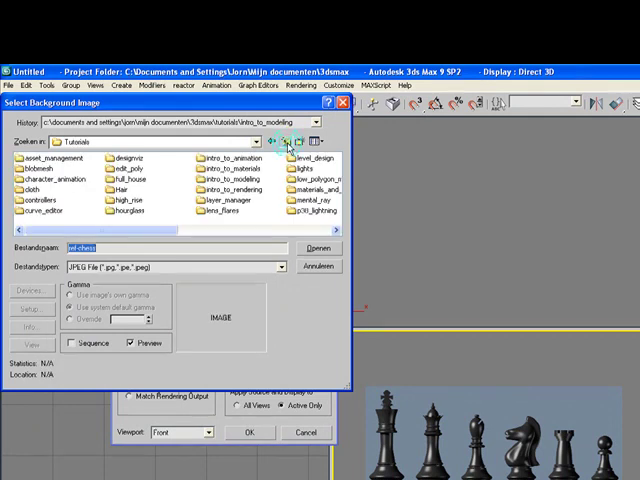
click(288, 140)
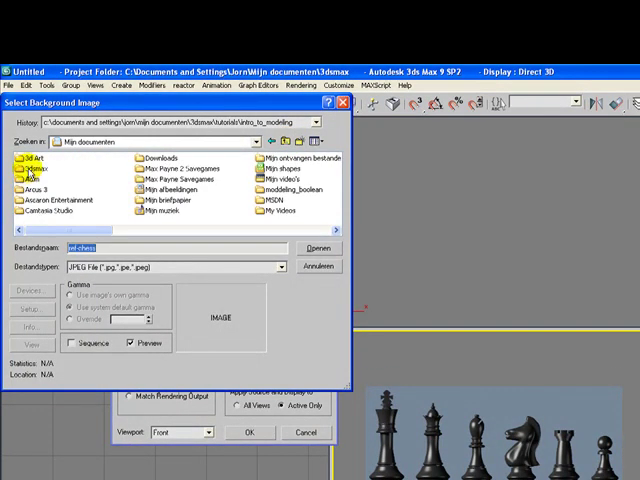
double_click(36, 168)
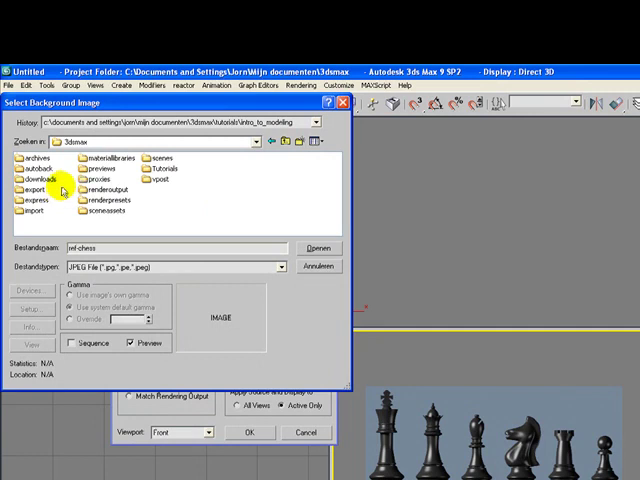
double_click(164, 168)
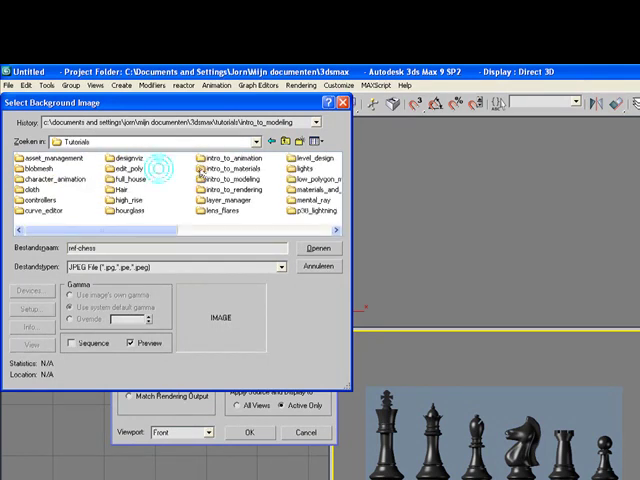
click(232, 180)
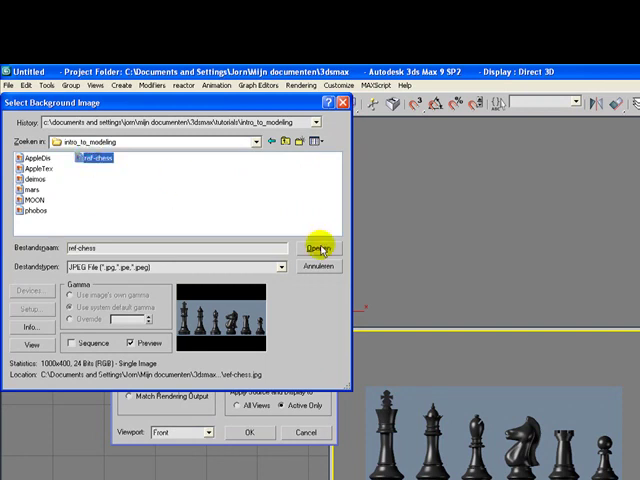
click(318, 246)
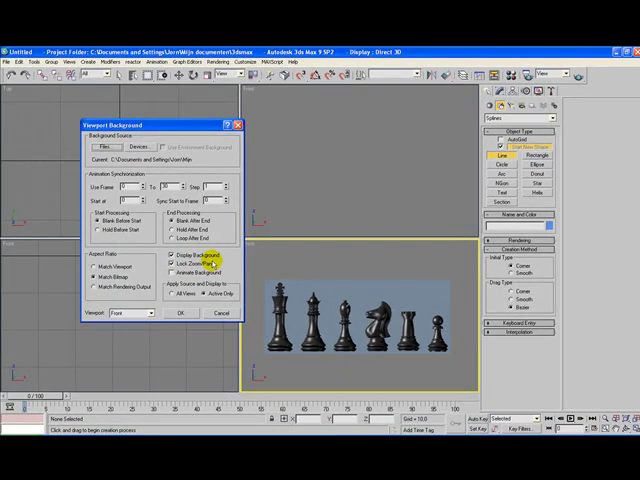
Apply the background, then trace the pawn's half outline with Line and close the spline.
click(178, 312)
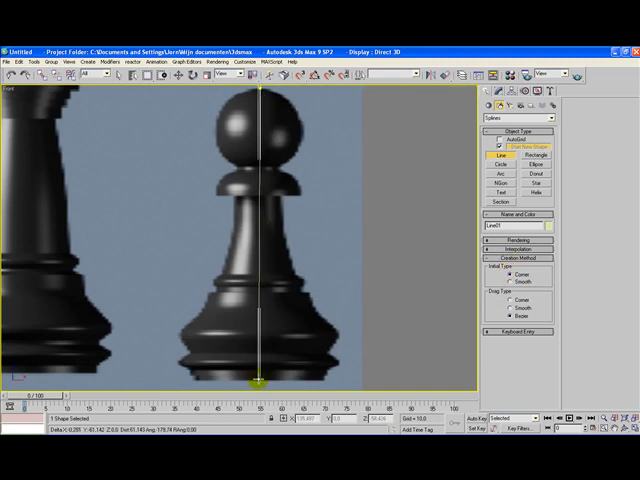
drag(258, 384, 324, 380)
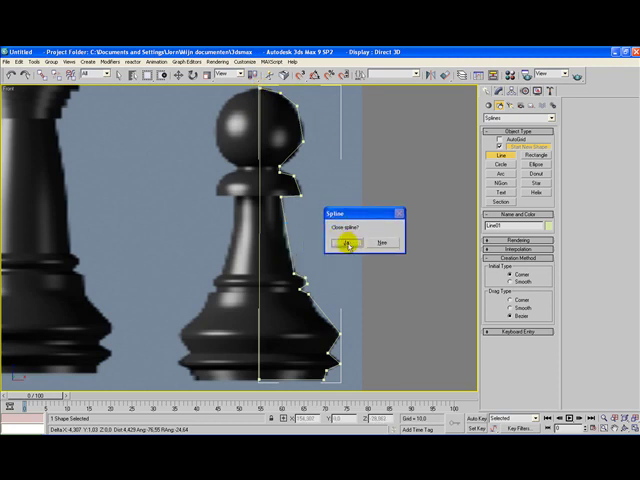
click(346, 244)
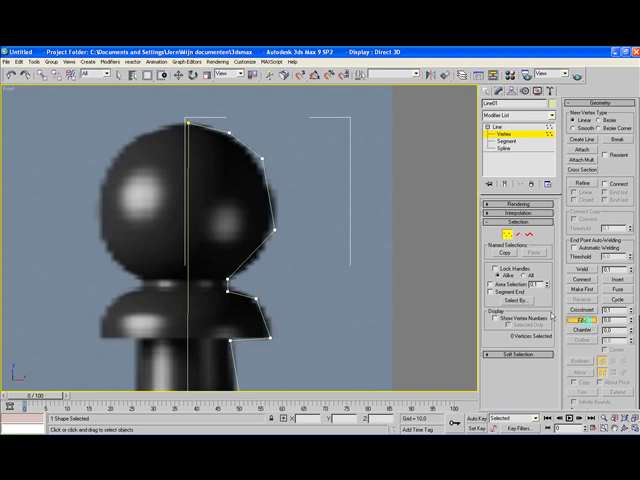
Move the head vertex onto the photo outline and select a base vertex to adjust.
click(230, 136)
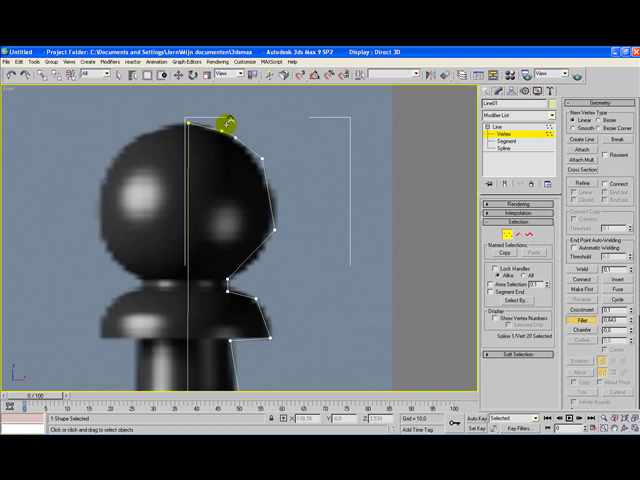
drag(224, 120, 260, 160)
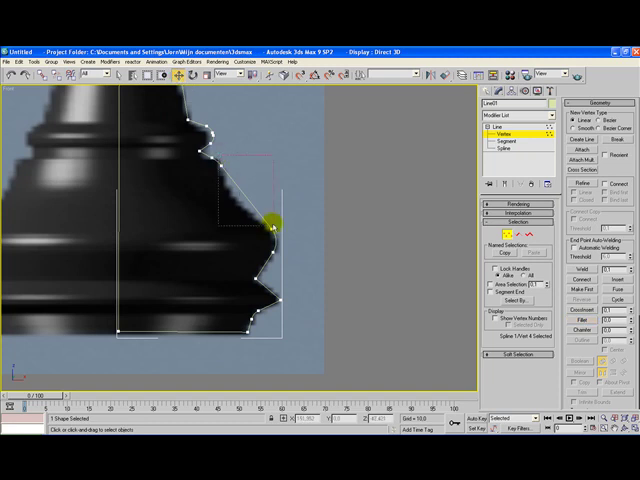
drag(276, 224, 244, 204)
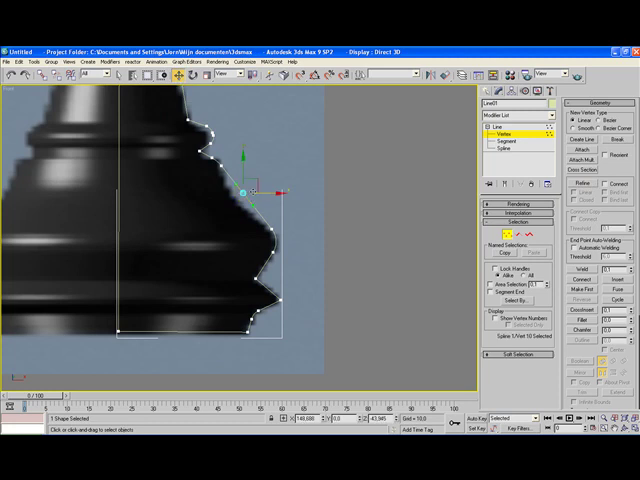
Nudge the base vertices and bend Bezier handles so the curves hug the stepped base.
drag(248, 190, 250, 188)
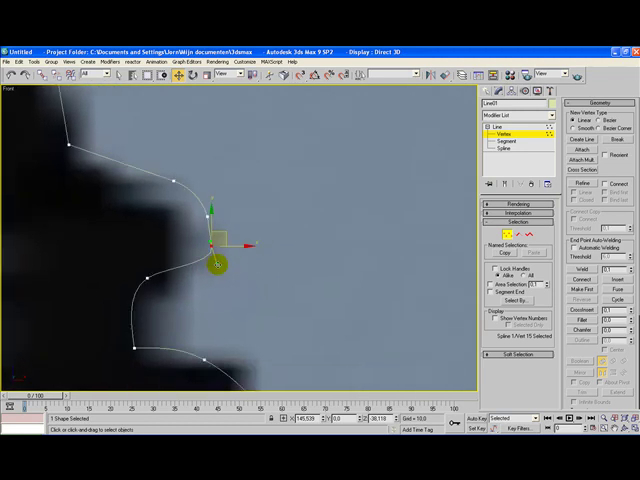
drag(216, 264, 208, 212)
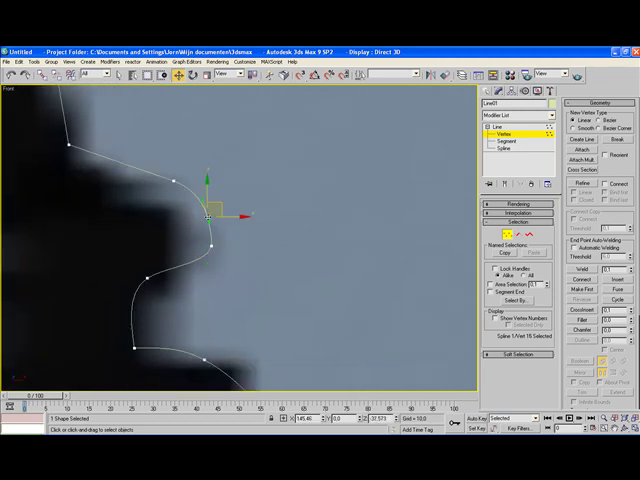
click(208, 204)
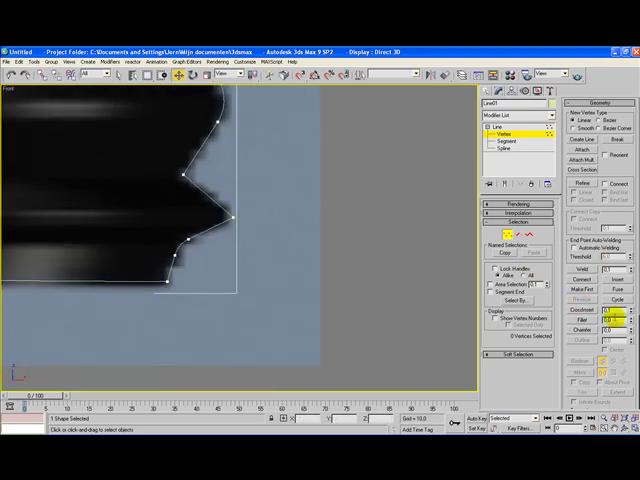
click(236, 216)
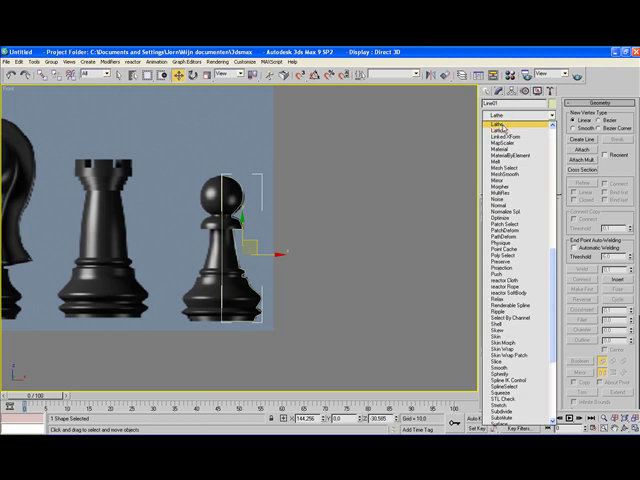
Lathe the profile into a solid pawn, render a preview and dismiss the render window.
click(480, 120)
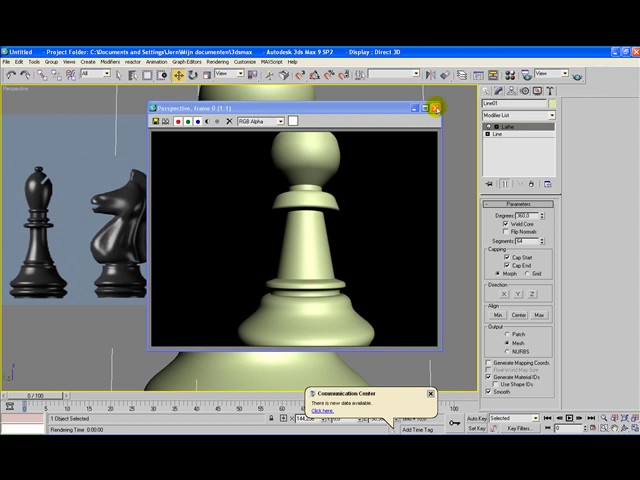
click(434, 108)
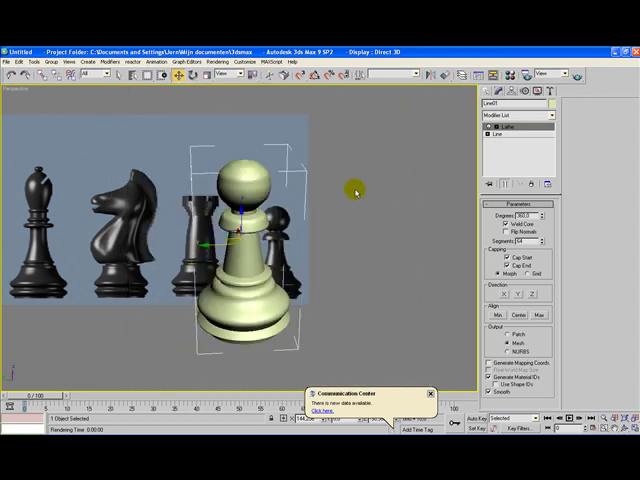